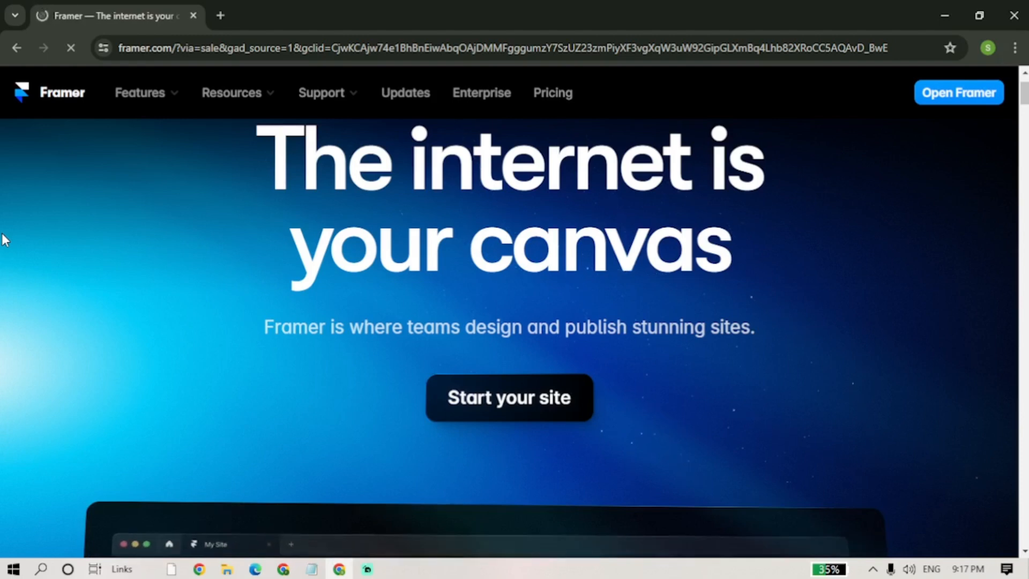
mouse_move(509, 396)
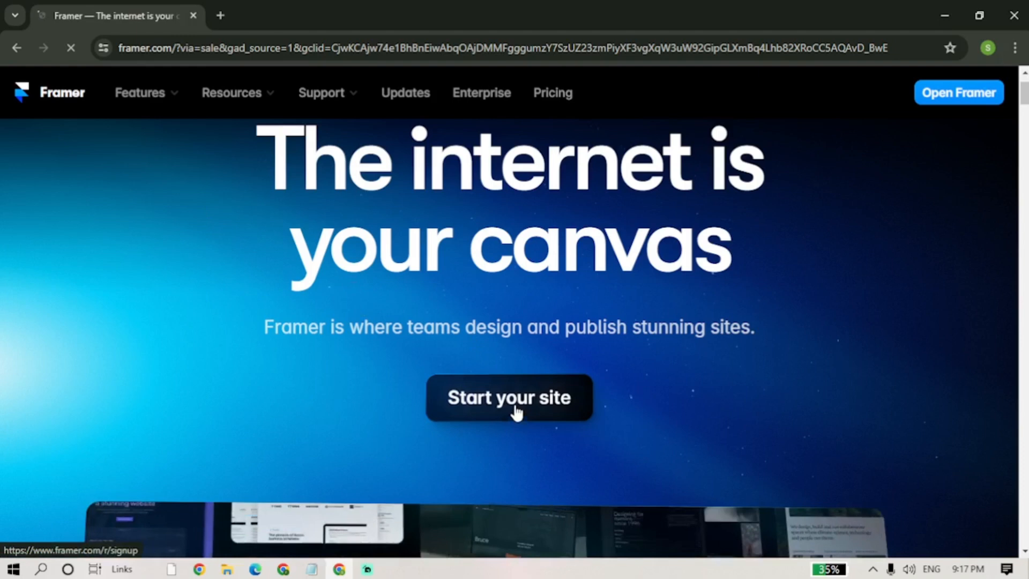
Start a new site from the Framer homepage via 'Start your site'.
left_click(508, 396)
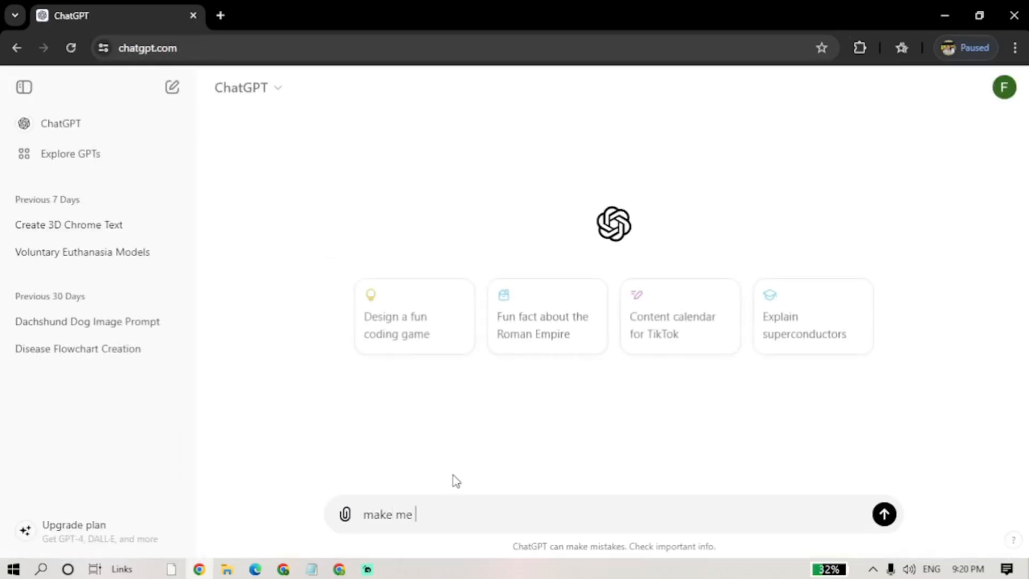
Ask ChatGPT for a magical website prompt, then clarify it should be for an AI generator.
type("a prompt for a magical website")
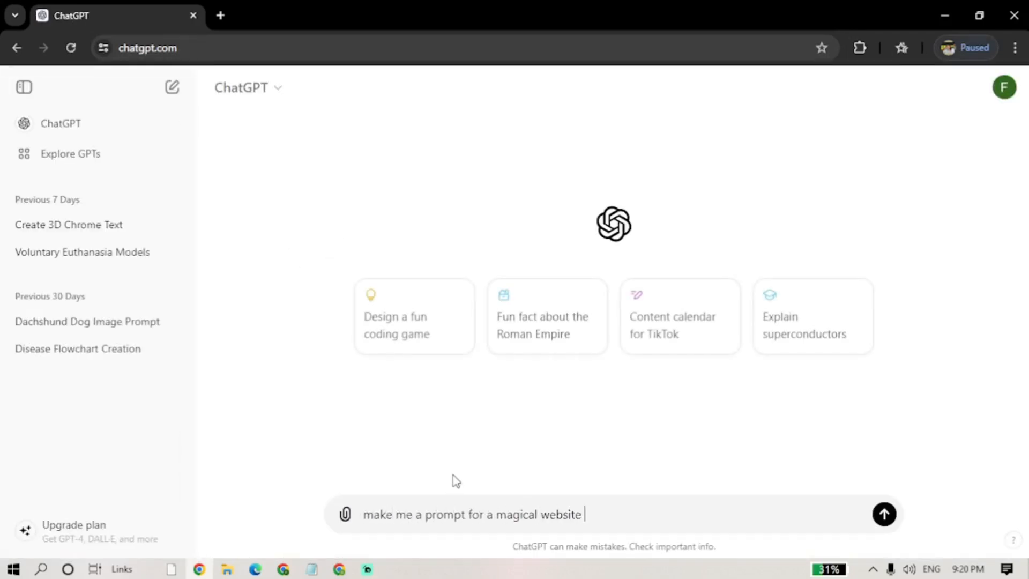
left_click(884, 513)
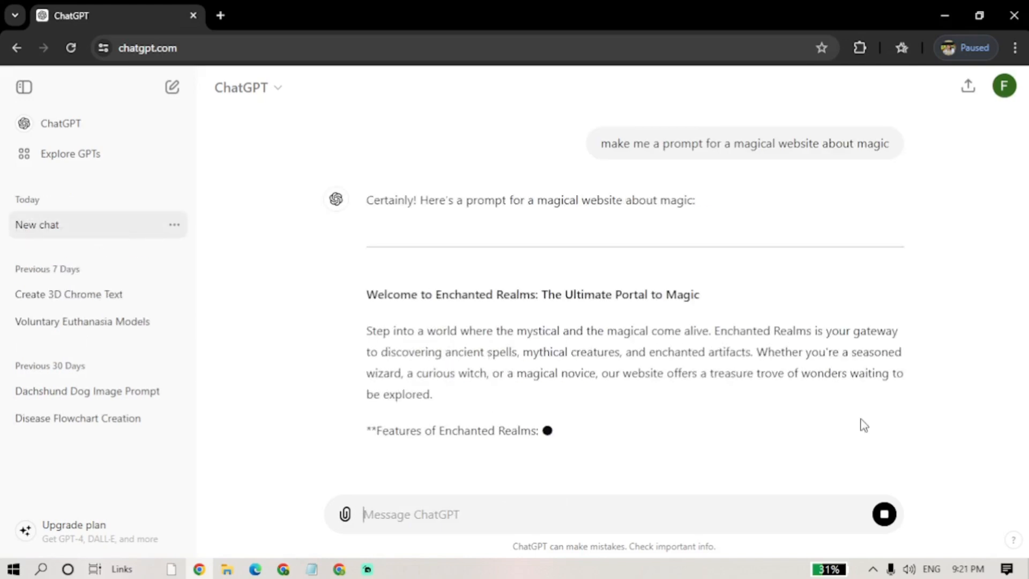
type("No, a prompt that I will paste in an A")
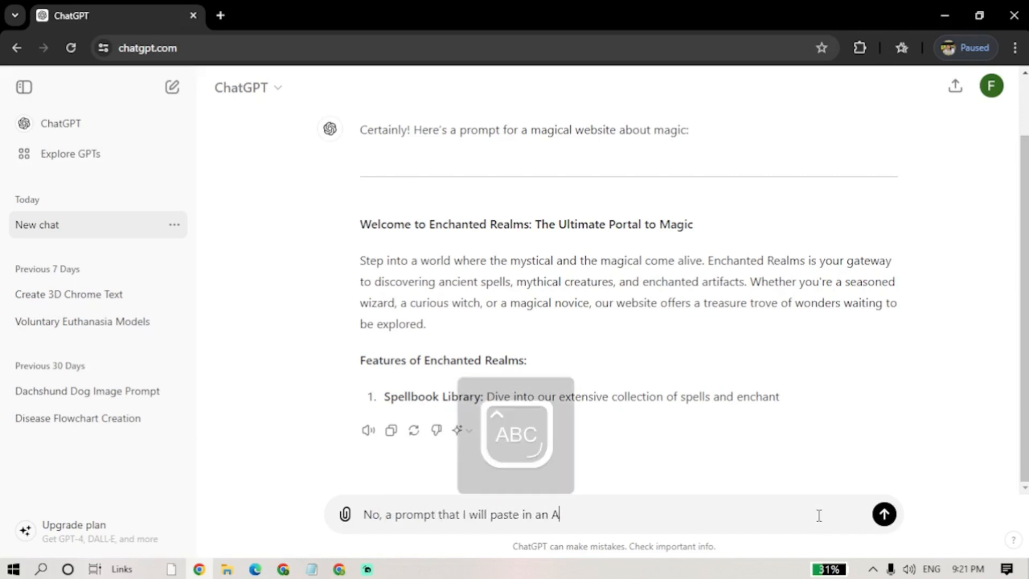
left_click(883, 513)
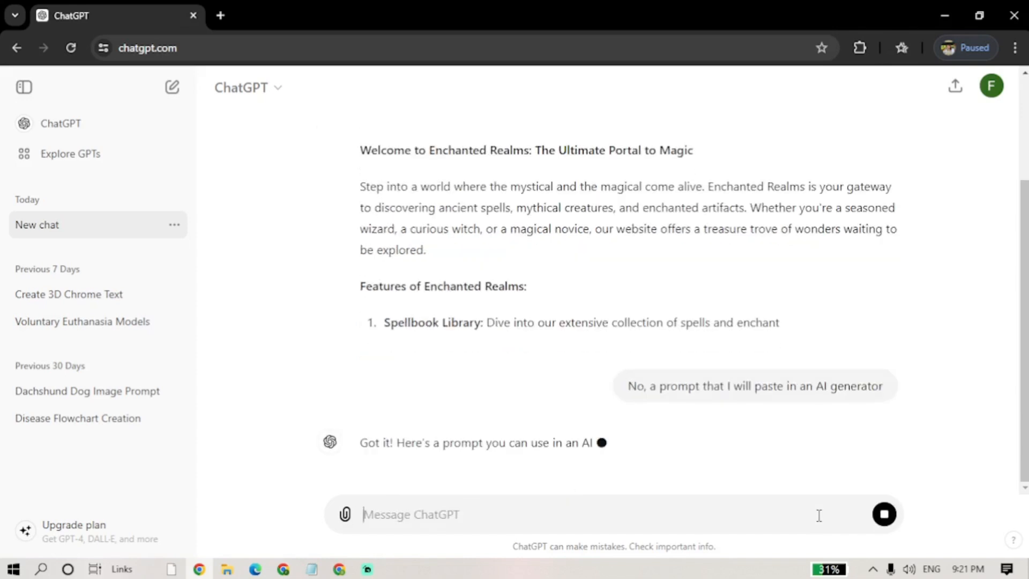
scroll("down", 3)
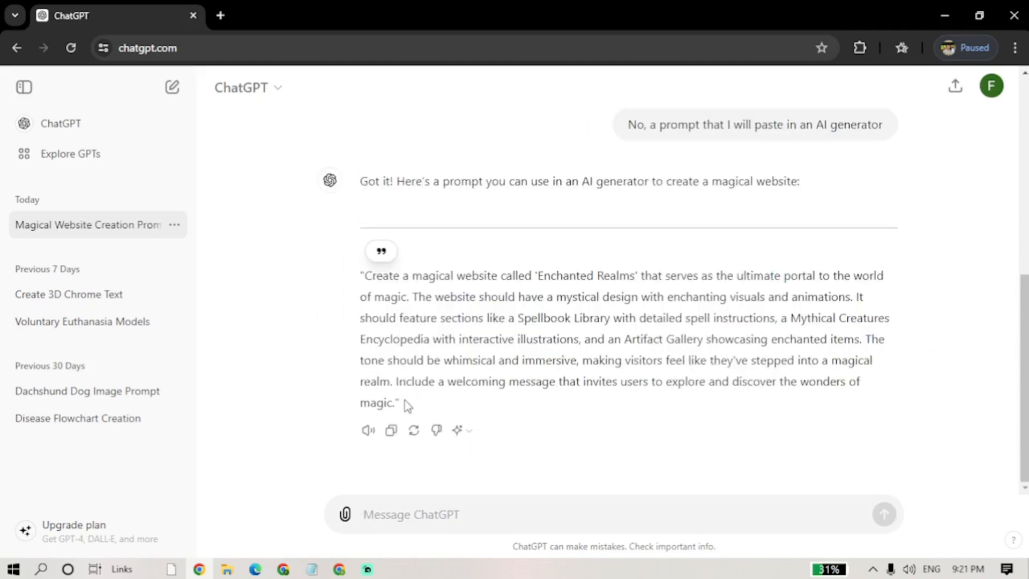
Copy the Enchanted Realms prompt and bring it into Framer's AI prompt box.
left_click(296, 15)
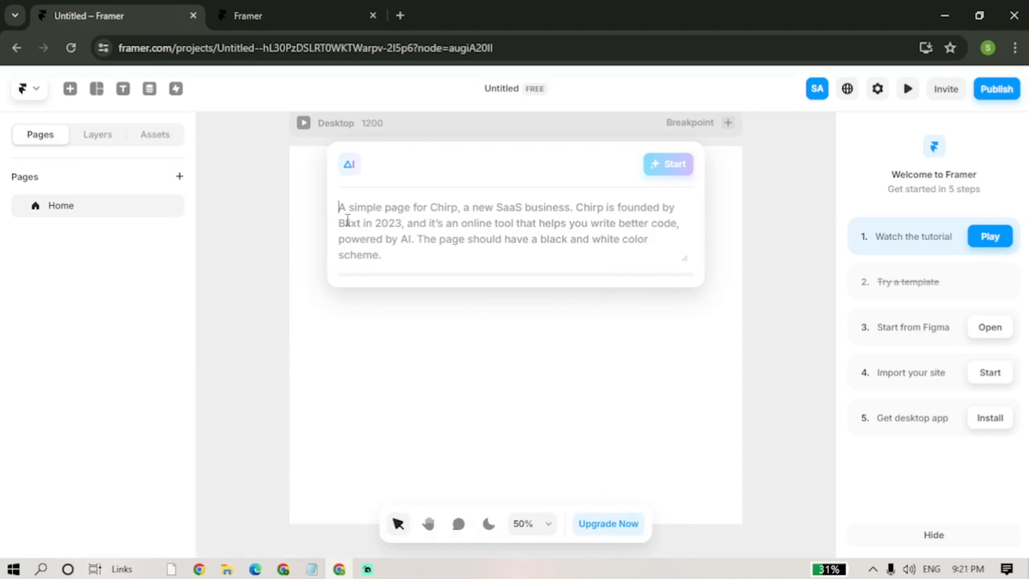
left_click(668, 164)
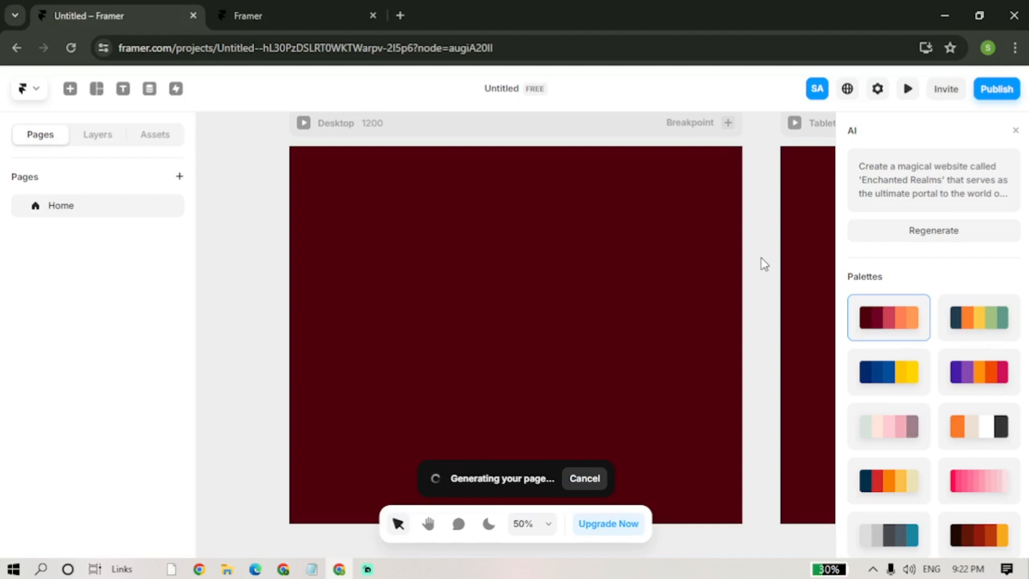
mouse_move(741, 379)
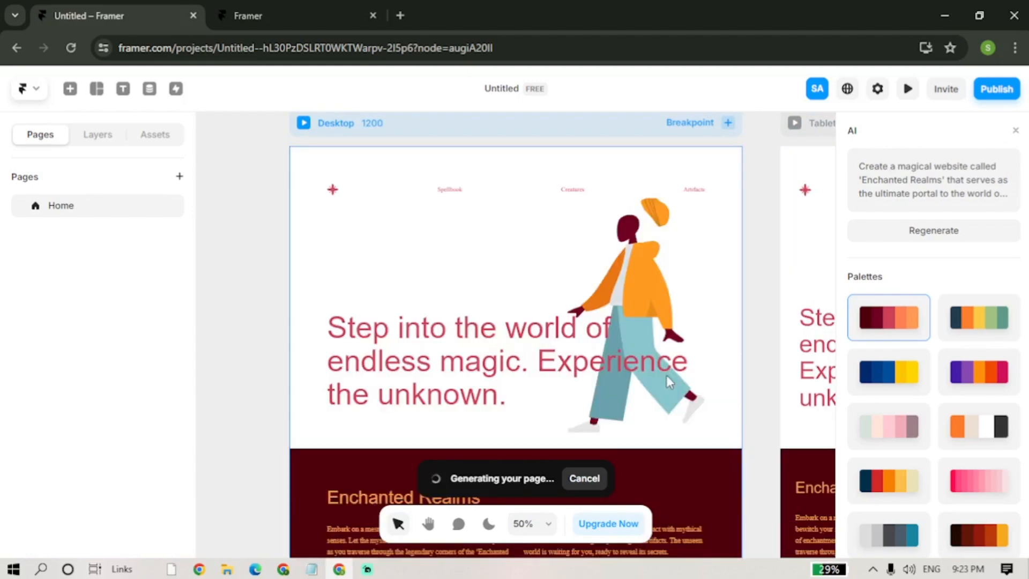
Review the generated Enchanted Realms page as the AI builds it in the first palette.
scroll("down", 3)
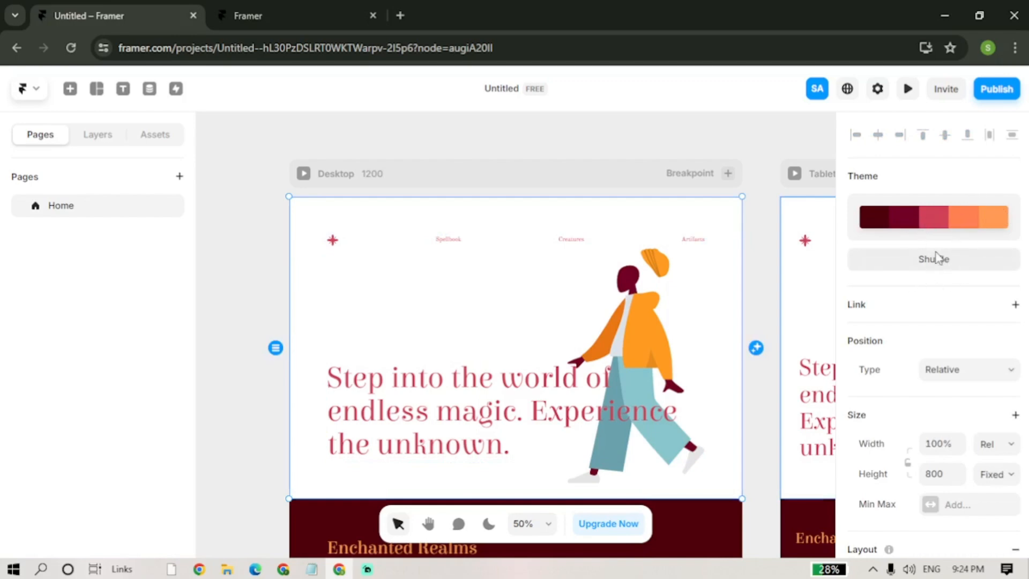
Shuffle the theme colours twice, checking the recolored hero and content sections.
left_click(933, 258)
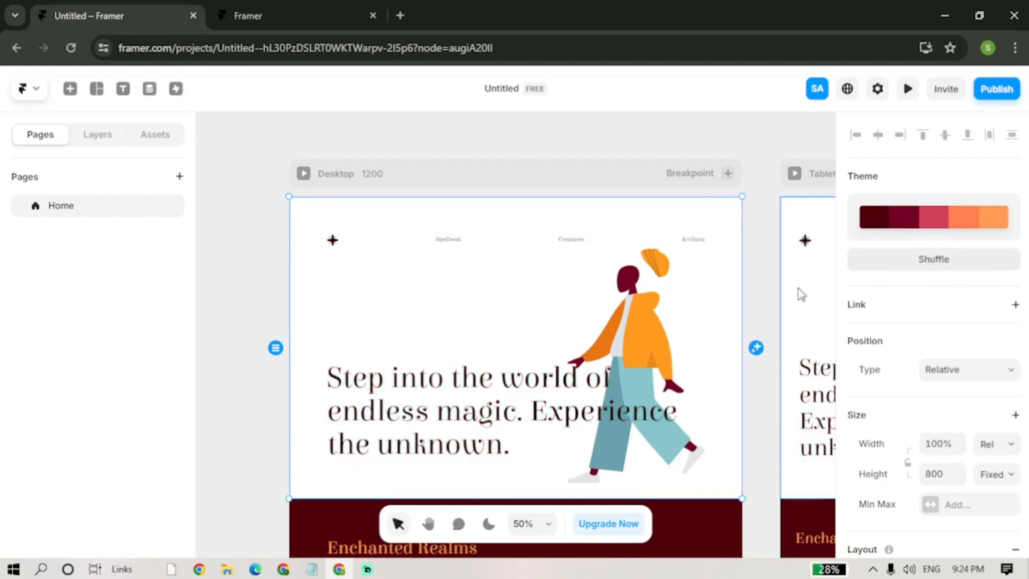
scroll("down", 3)
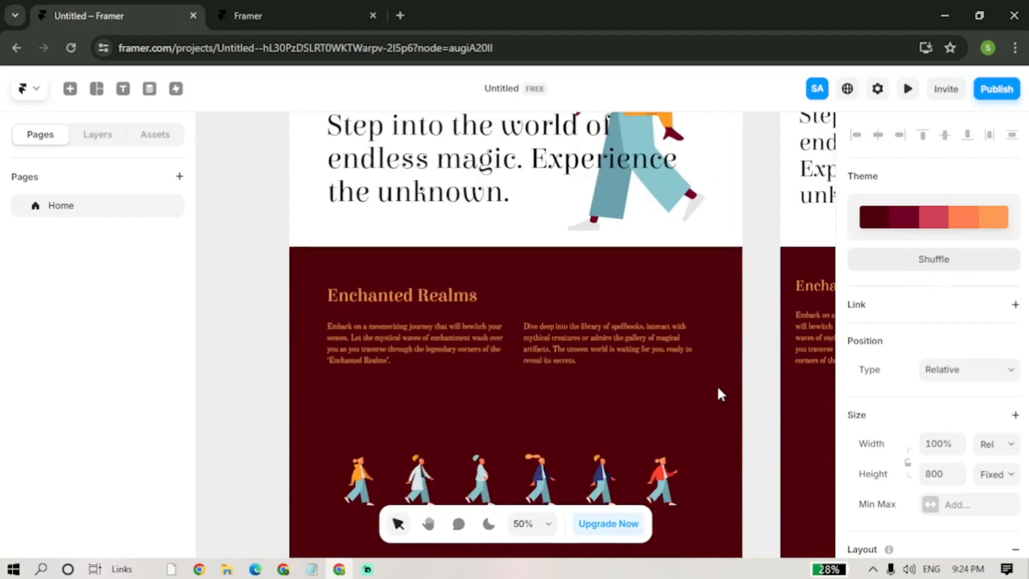
scroll("down", 3)
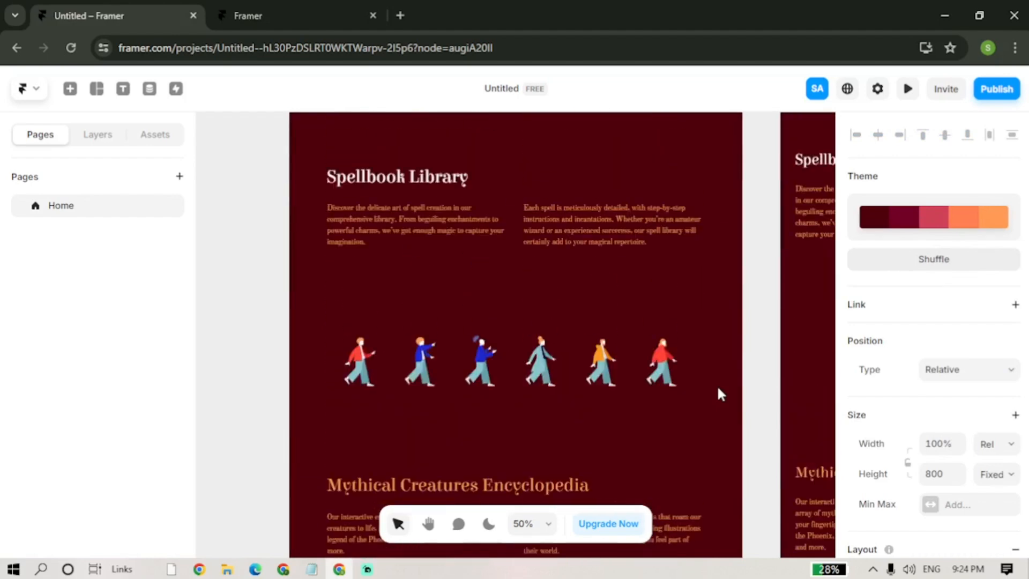
scroll("up", 3)
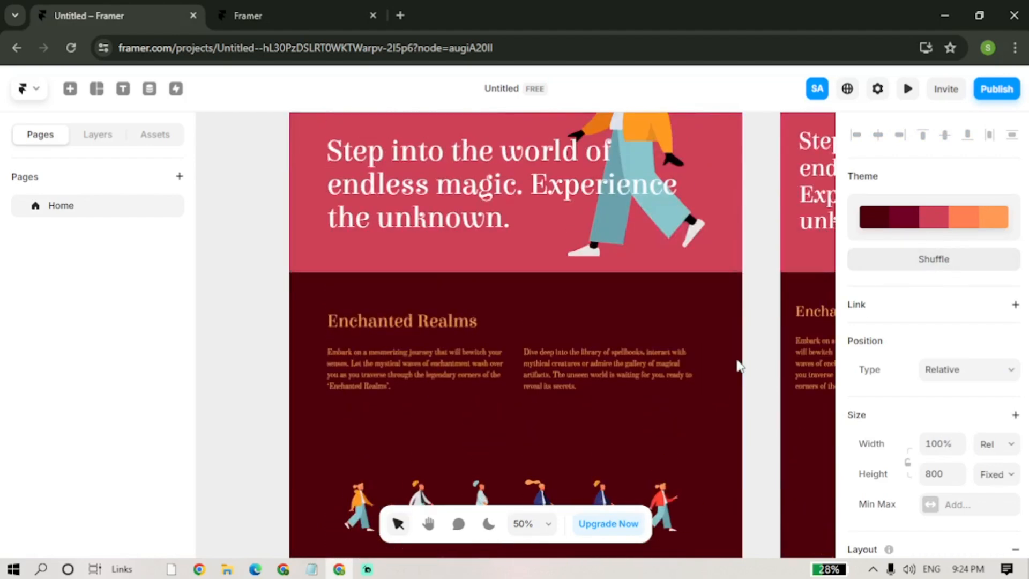
left_click(933, 259)
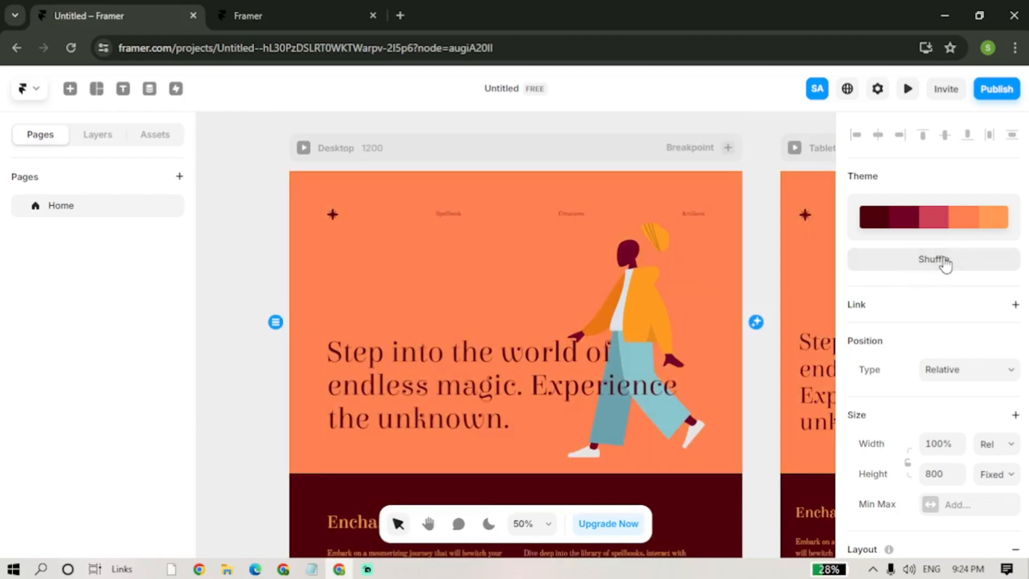
Browse the Insert library's ready-made Pages and the empty Collection Lists.
left_click(70, 89)
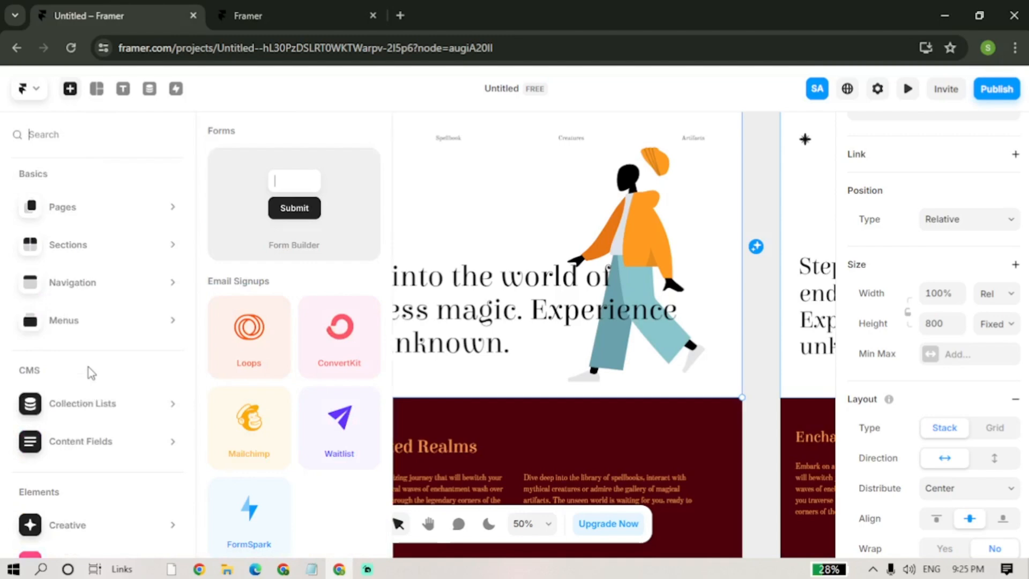
left_click(62, 207)
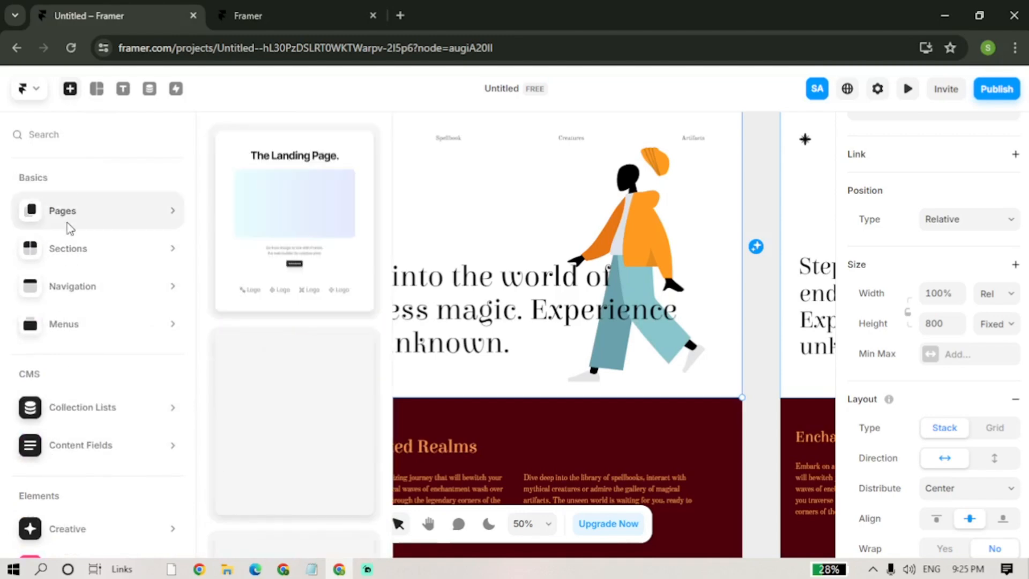
left_click(72, 285)
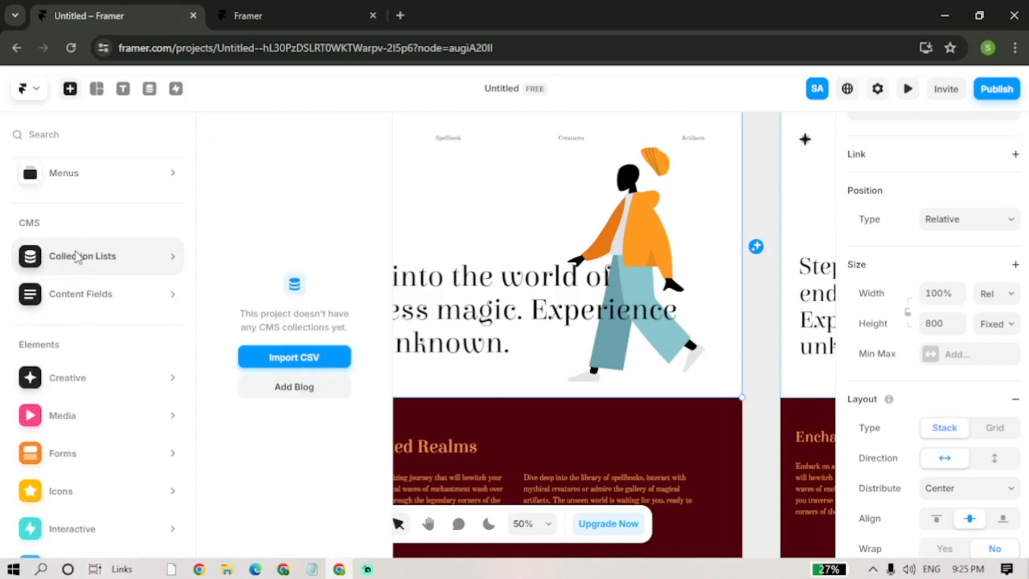
left_click(97, 294)
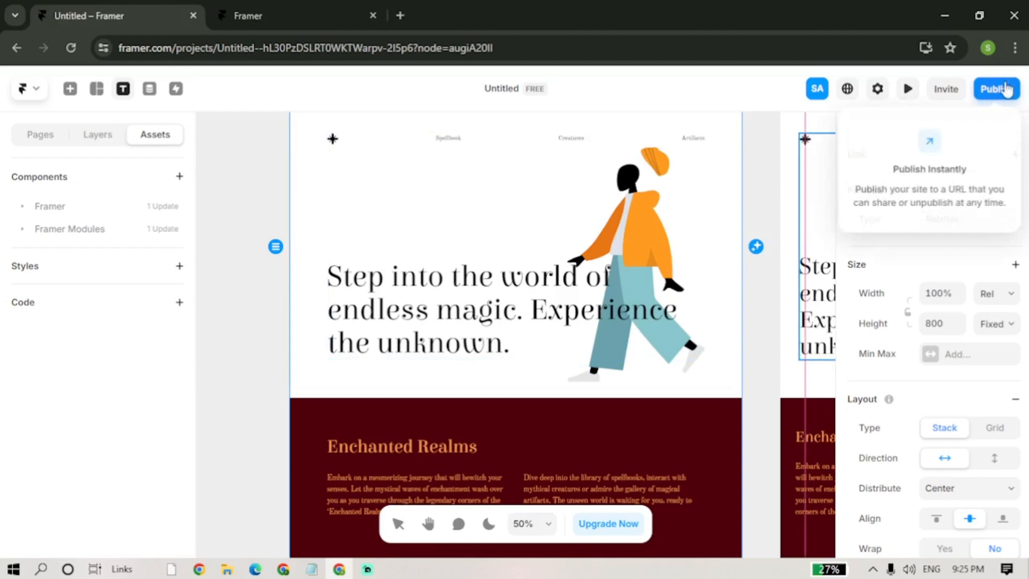
Start publishing and enter 'untitled-908' as the free framer.ai domain name.
left_click(996, 89)
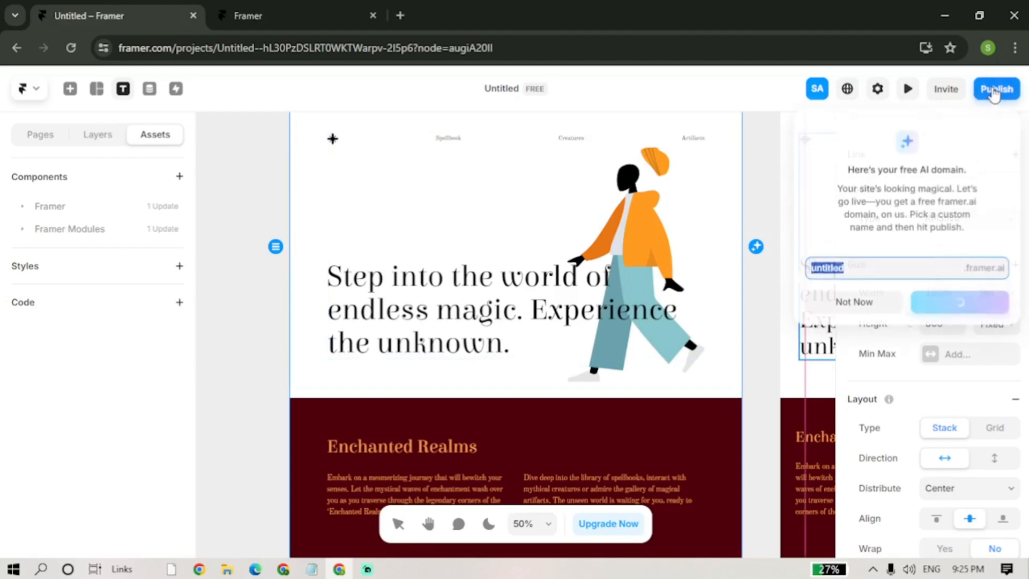
type("untitled-908")
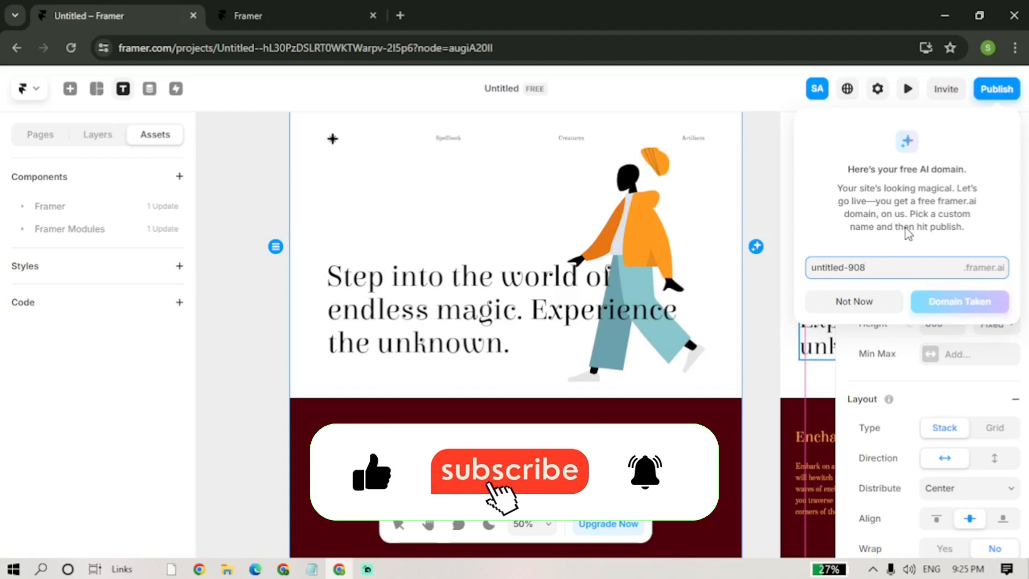
mouse_move(646, 489)
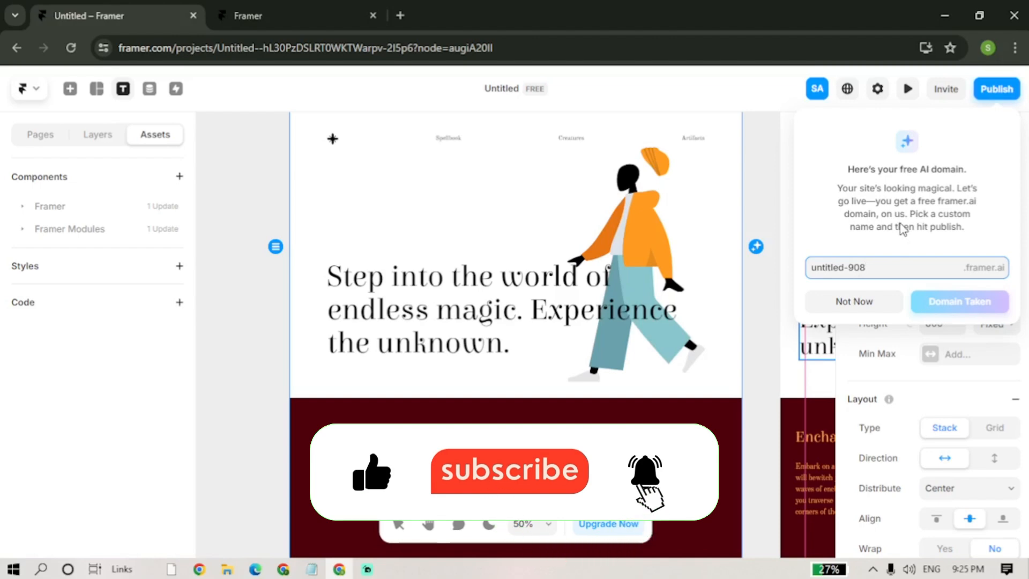